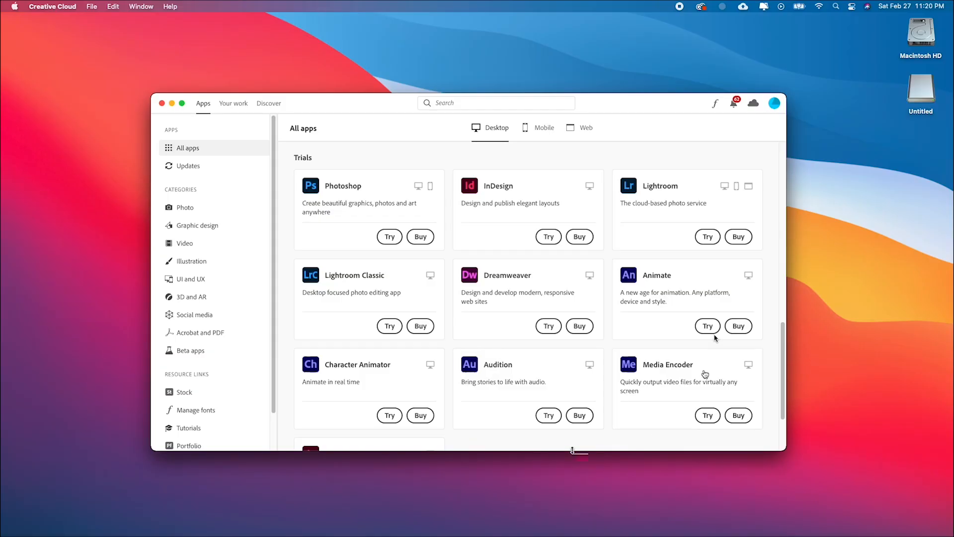
# Search the App Store for 'instagram' and show its iPhone & iPad app results.
pyautogui.click(708, 237)
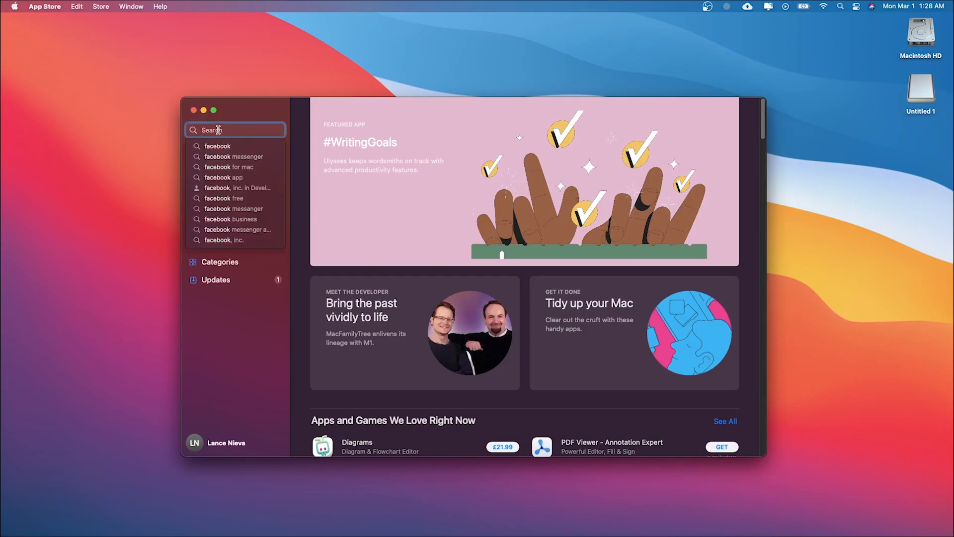
pyautogui.write('instagram')
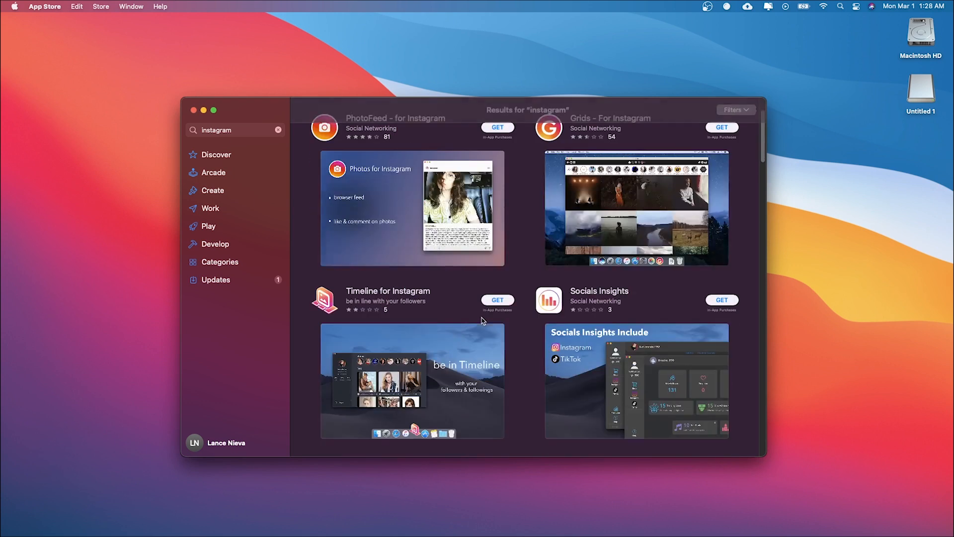
pyautogui.click(379, 160)
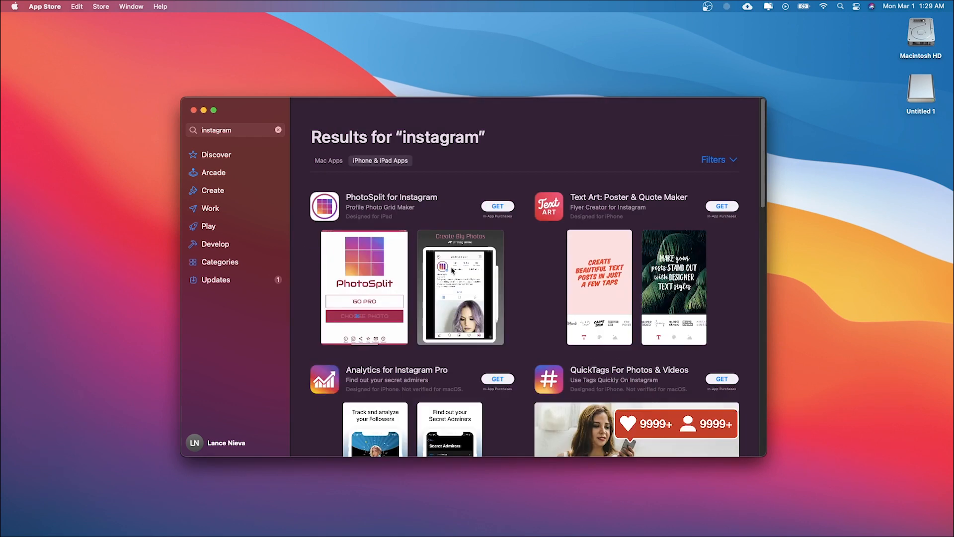
# Search for 'facebook', then start a new search for 'clash of'.
pyautogui.write('facebook')
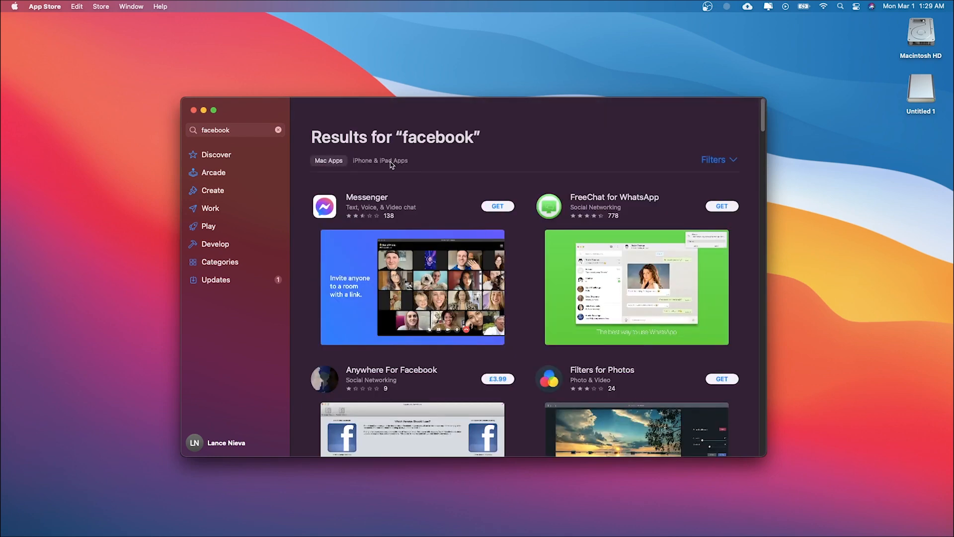
pyautogui.write('clash of')
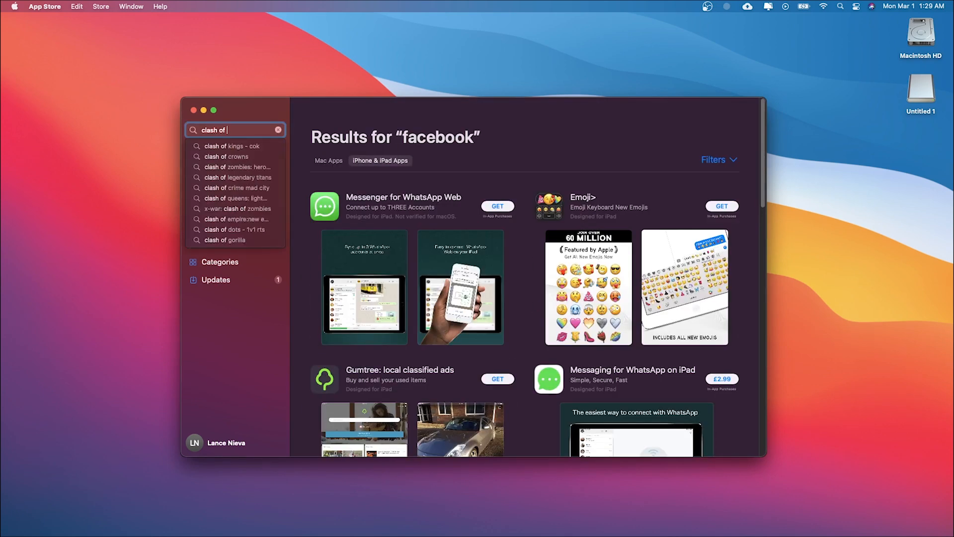